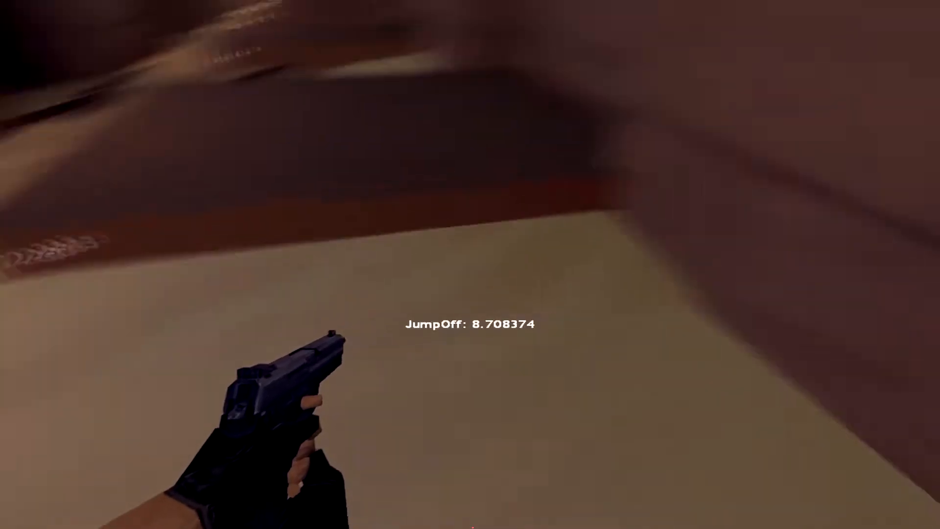
key(space)
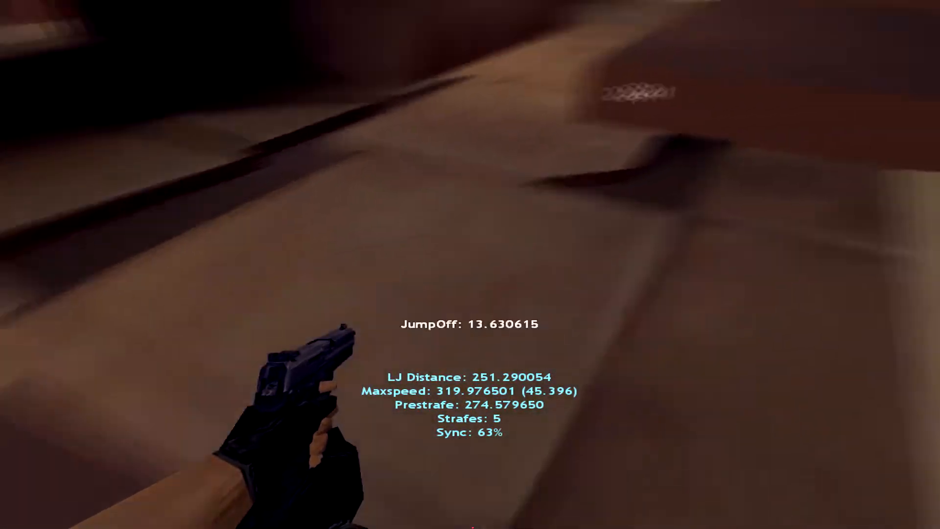